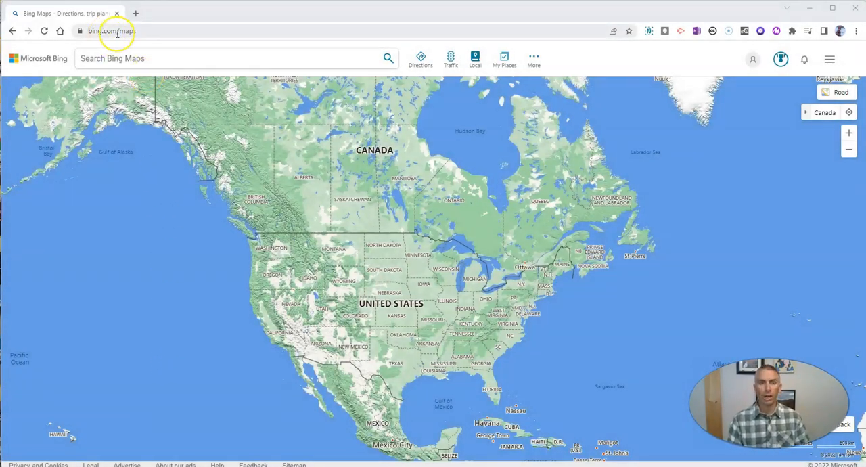
mouse_move(327, 196)
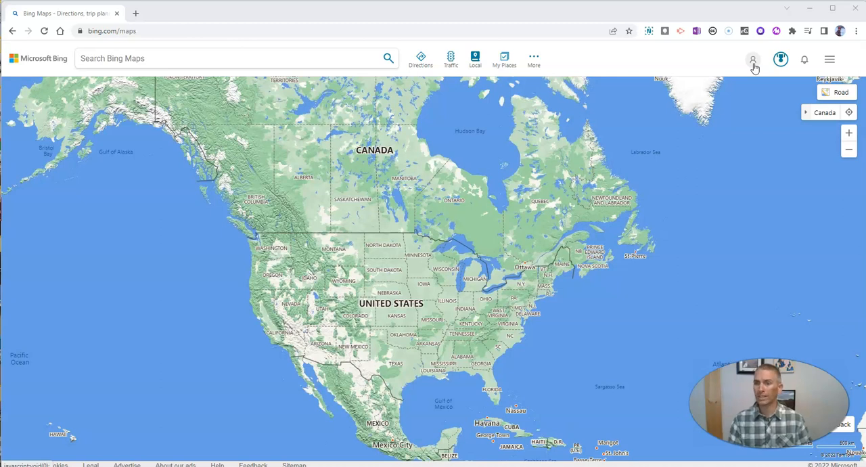
mouse_move(654, 216)
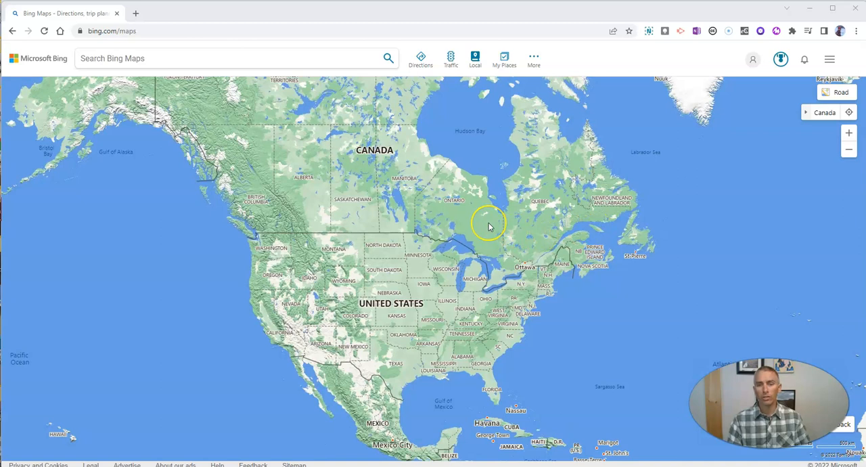
mouse_move(508, 105)
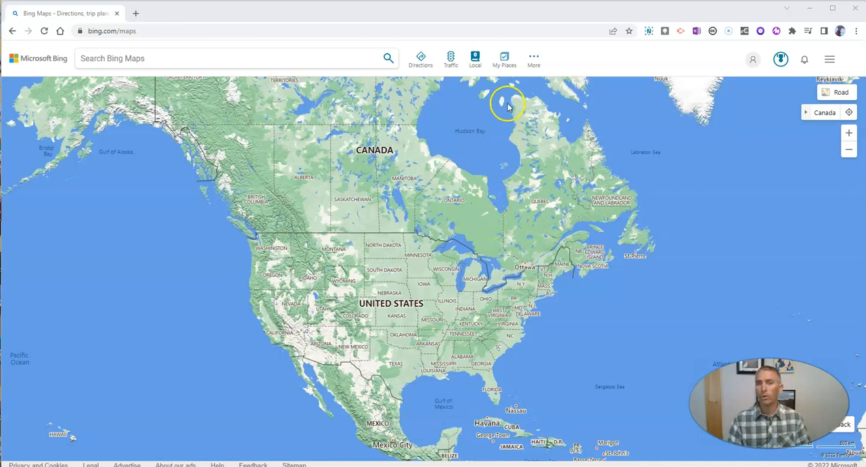
mouse_move(503, 60)
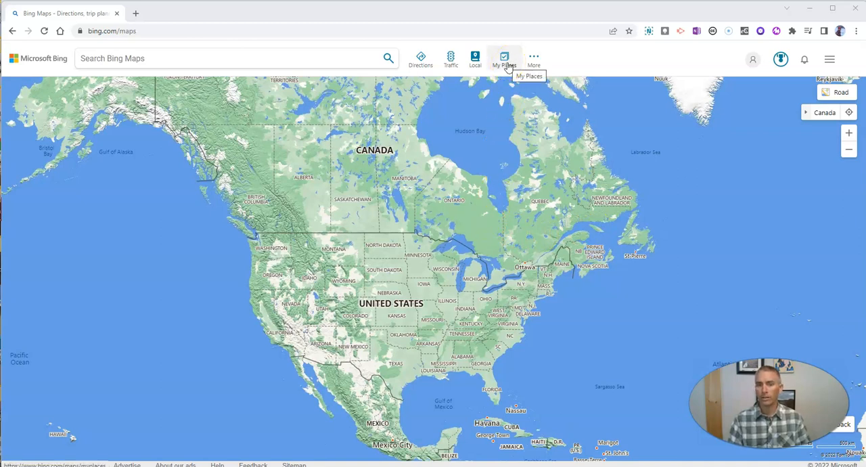
Start a new collection from the Collections tab of My Places.
left_click(503, 59)
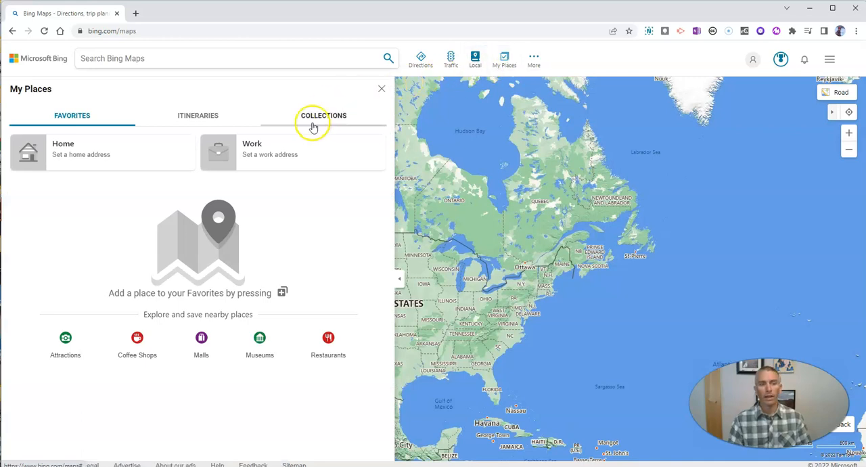
left_click(323, 115)
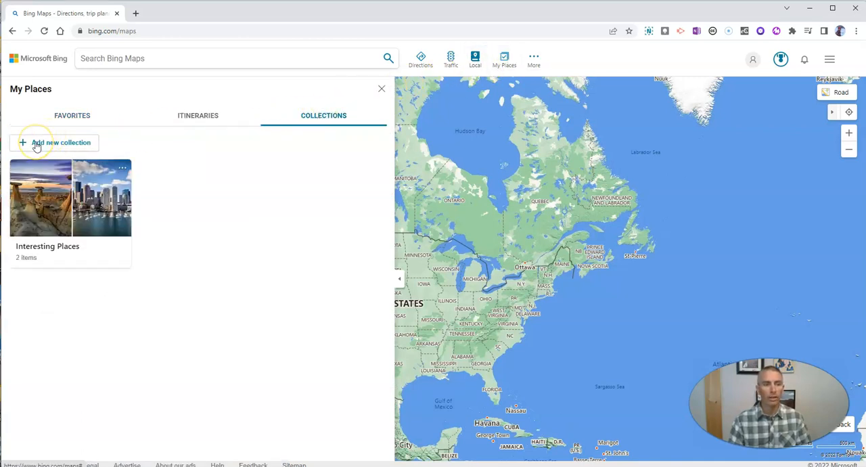
left_click(54, 142)
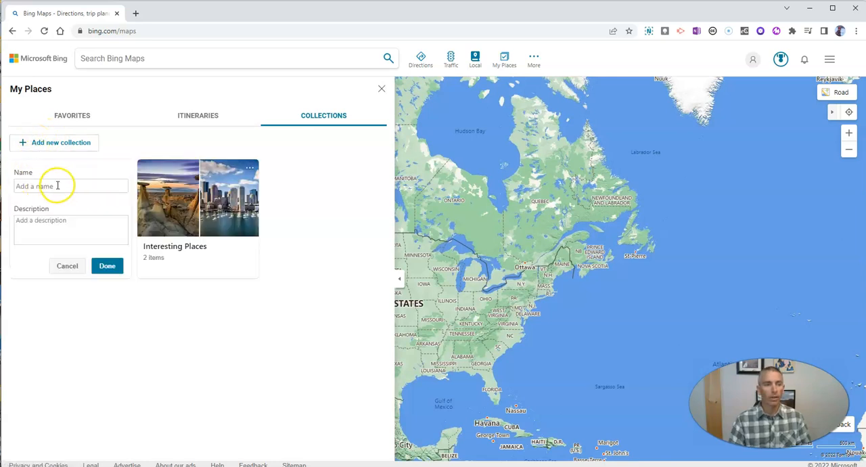
Name the collection 'National Parks', add its description and finish creating it.
type("N")
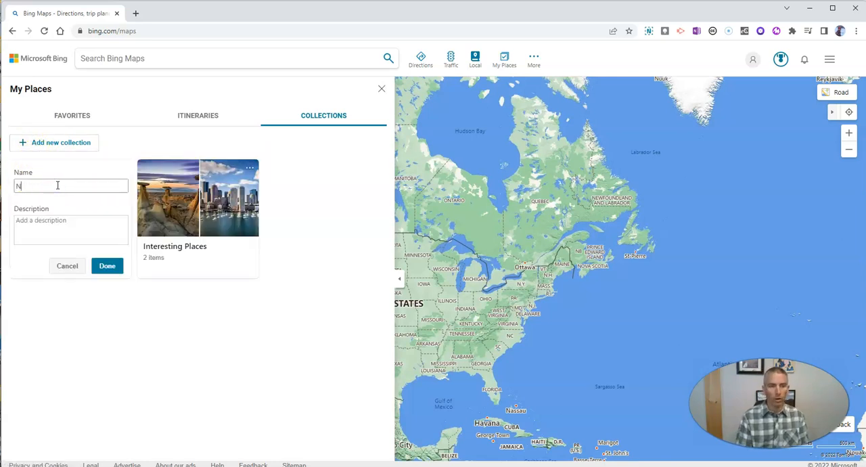
type("ational Park")
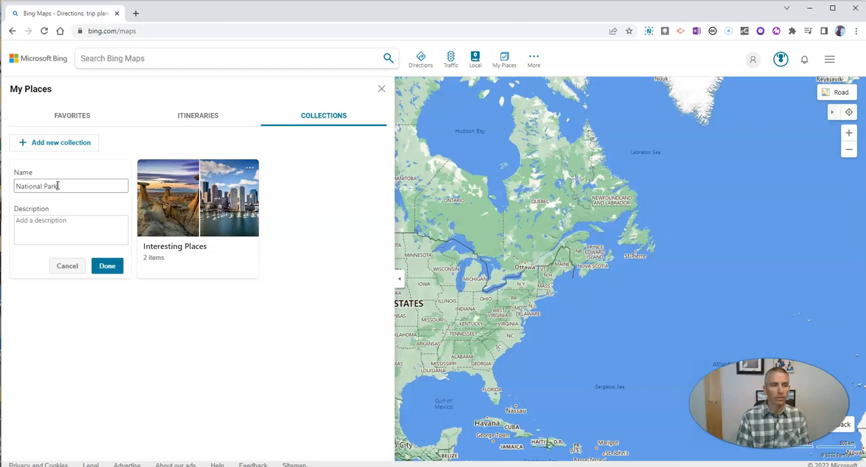
left_click(71, 229)
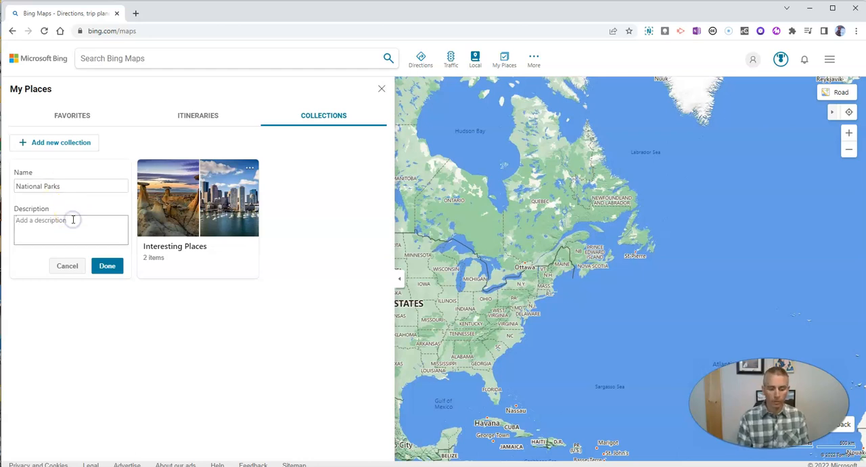
type("The")
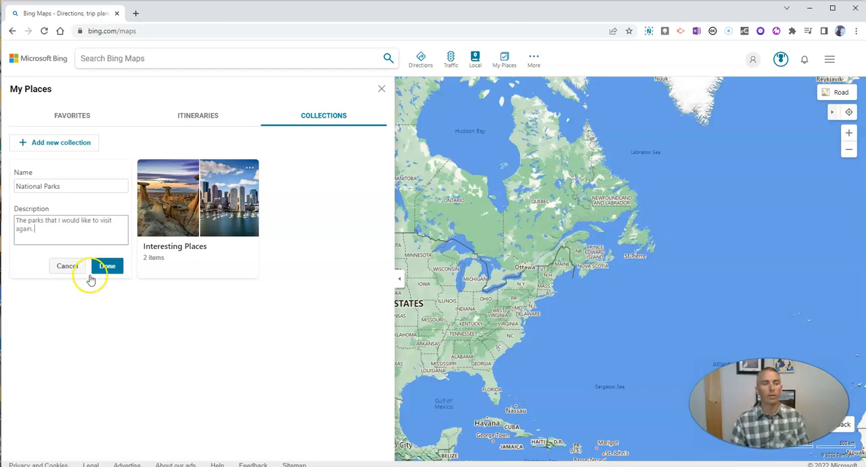
left_click(105, 265)
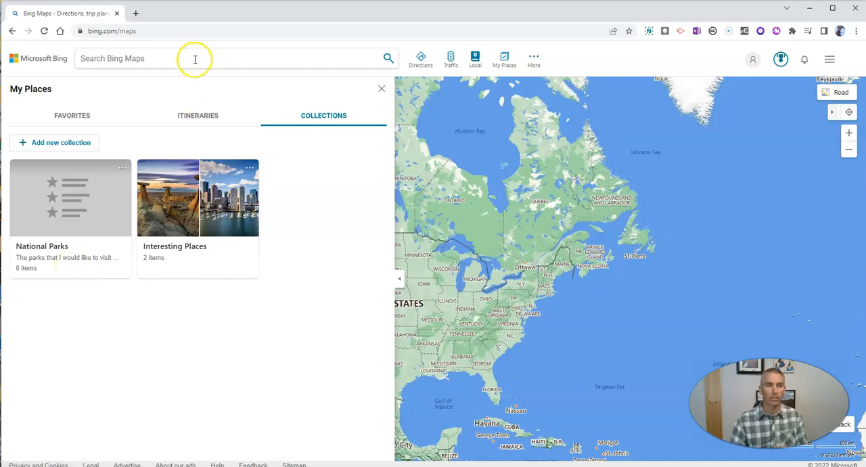
Reopen Grand Teton National Park from recent searches and save it to National Parks.
left_click(192, 58)
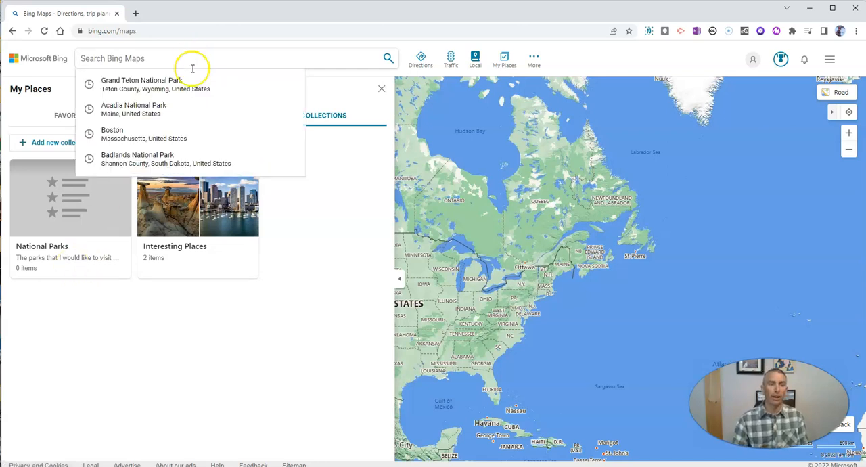
left_click(142, 84)
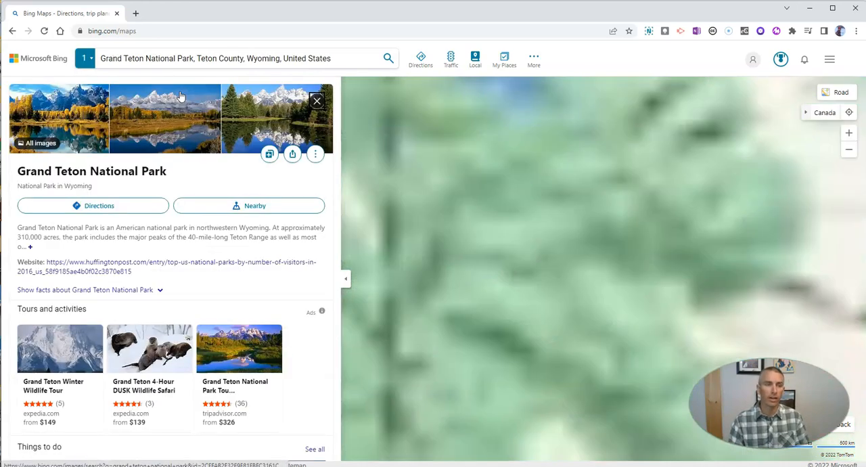
left_click(269, 154)
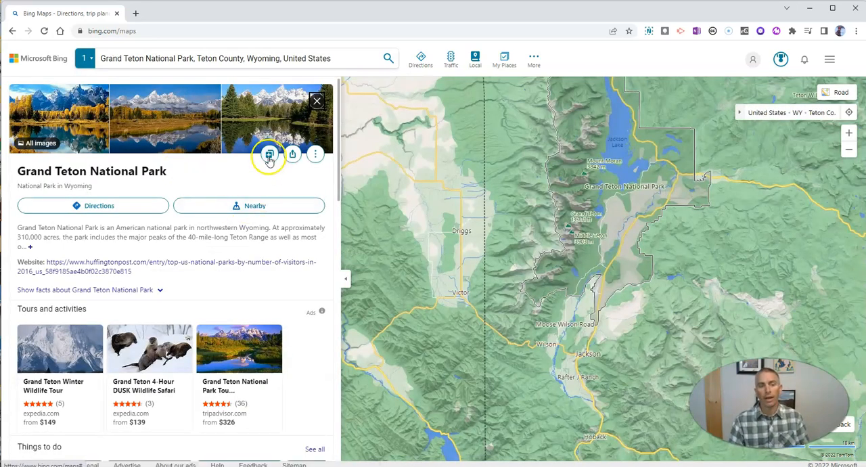
left_click(270, 154)
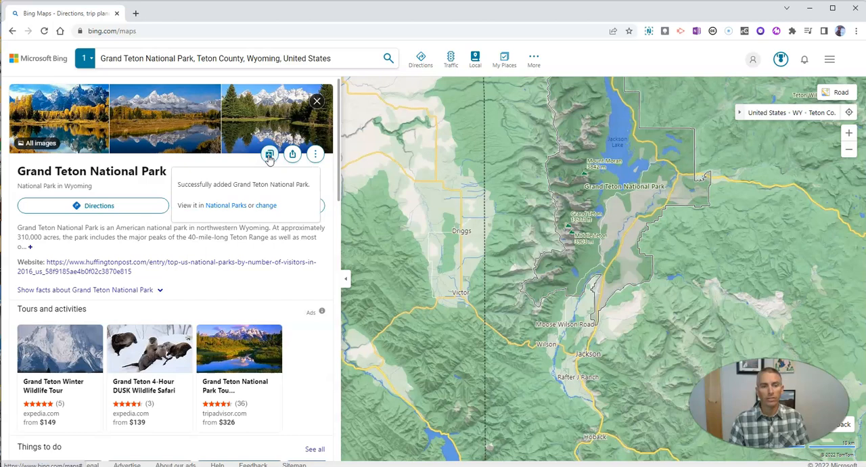
mouse_move(233, 184)
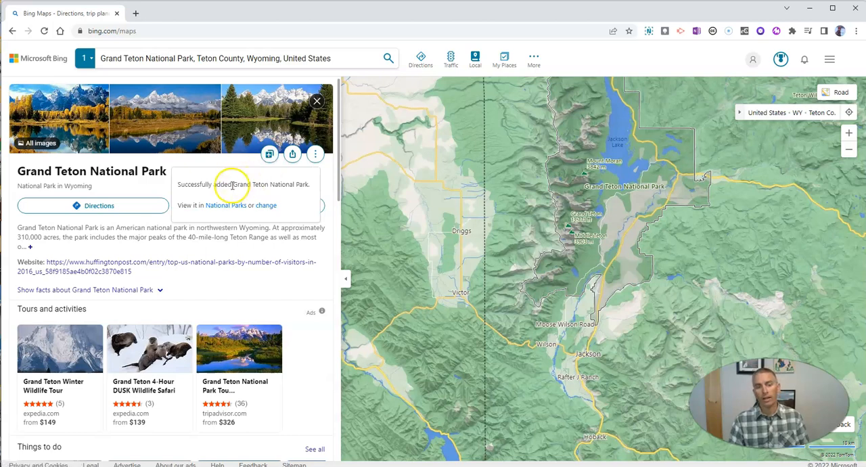
mouse_move(223, 215)
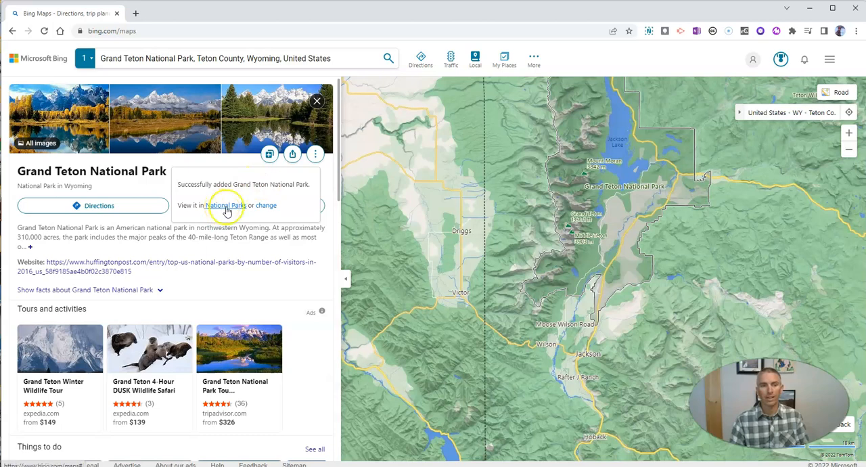
left_click(214, 58)
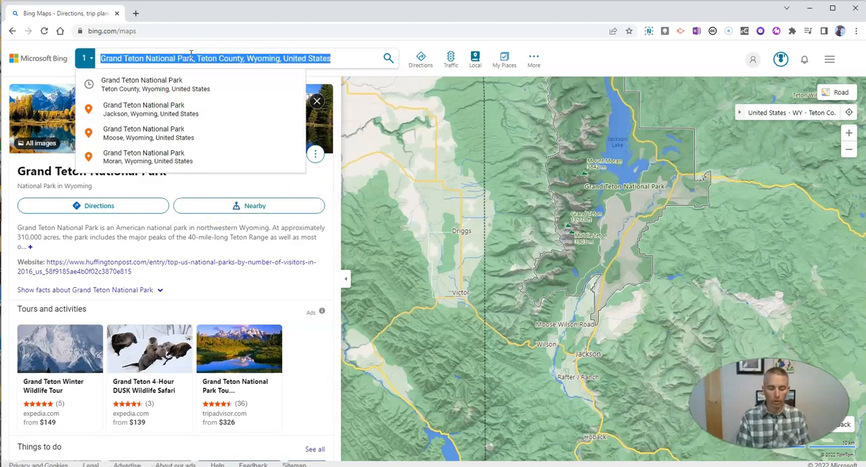
Look up Yellowstone National Park, Wyoming and bring up the collections it can be saved to.
type("Yellowstone National Park, Wyoming, United States")
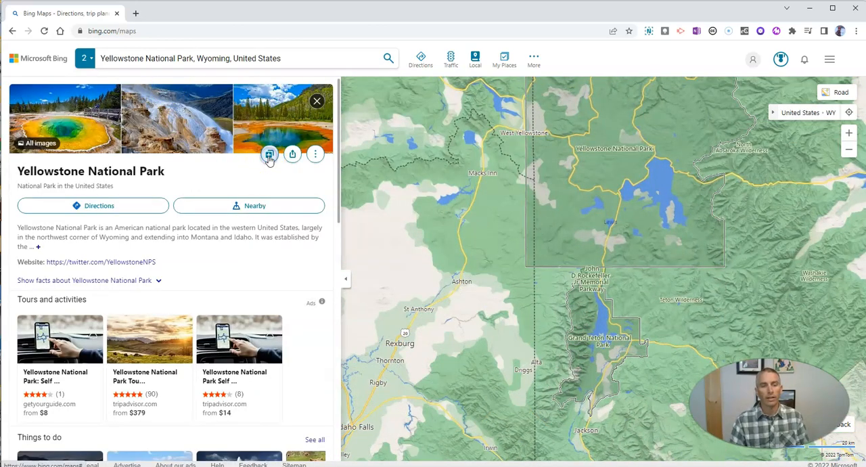
left_click(269, 155)
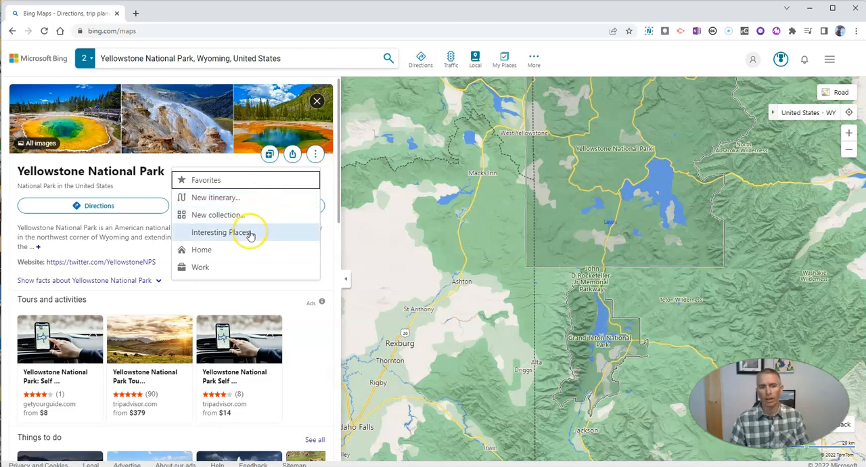
mouse_move(360, 237)
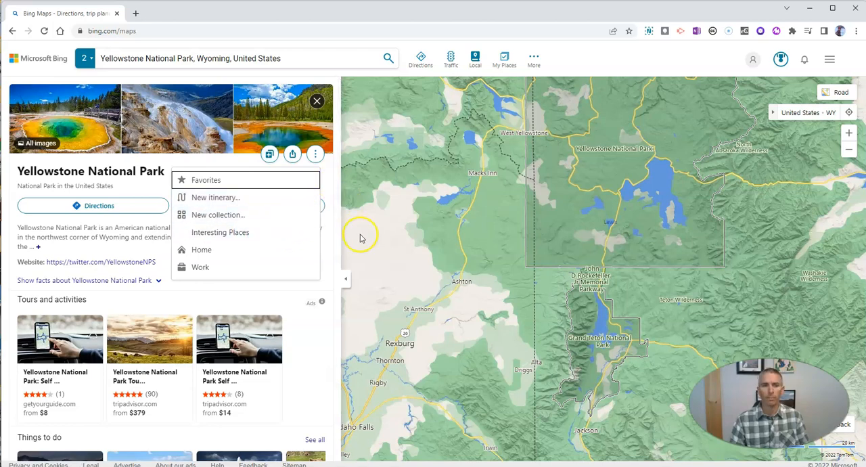
left_click(189, 58)
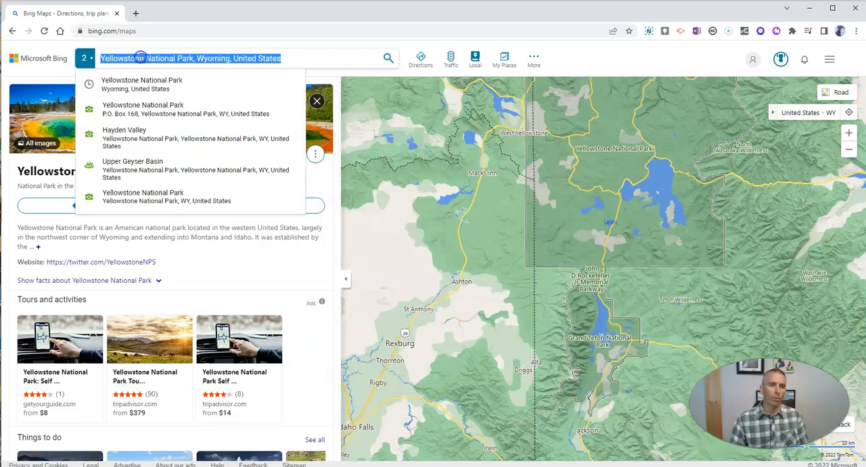
Find Acadia National Park via 'aca' and save it to the National Parks collection.
type("aca")
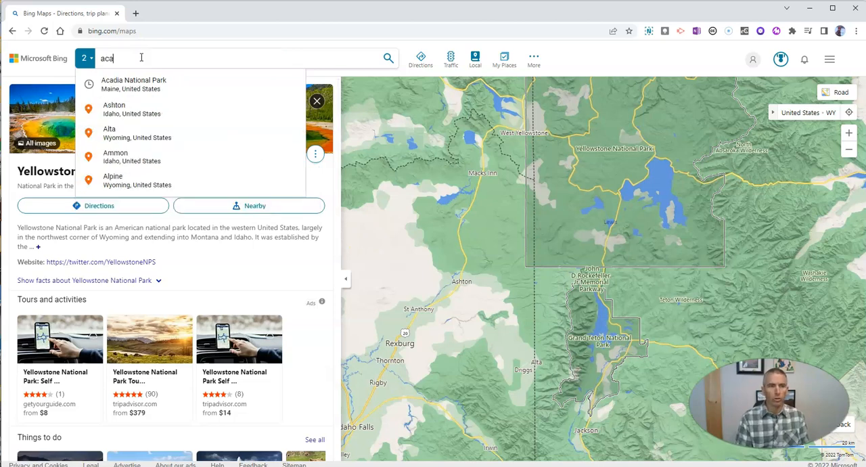
left_click(132, 84)
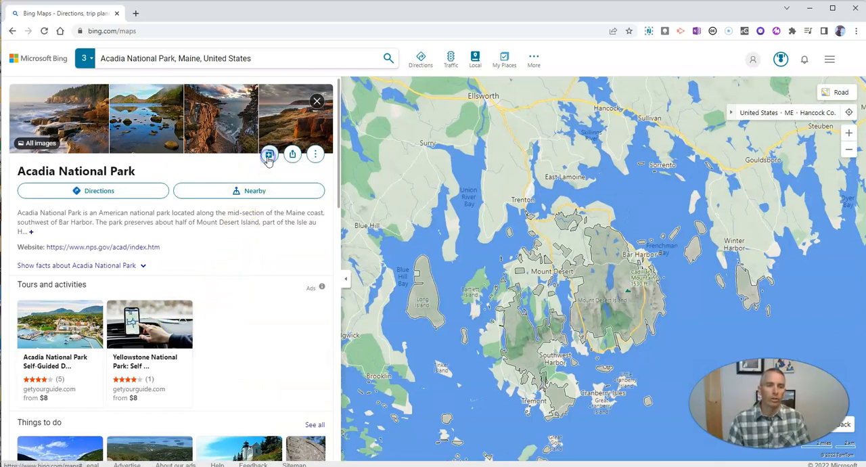
left_click(270, 154)
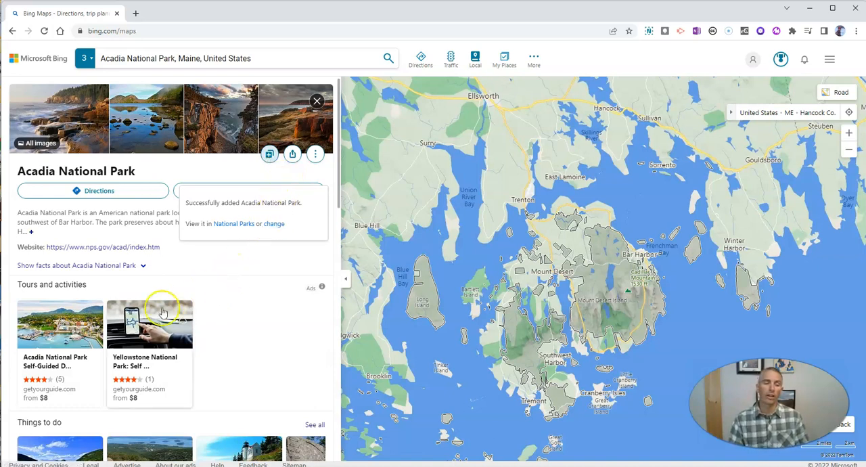
mouse_move(162, 311)
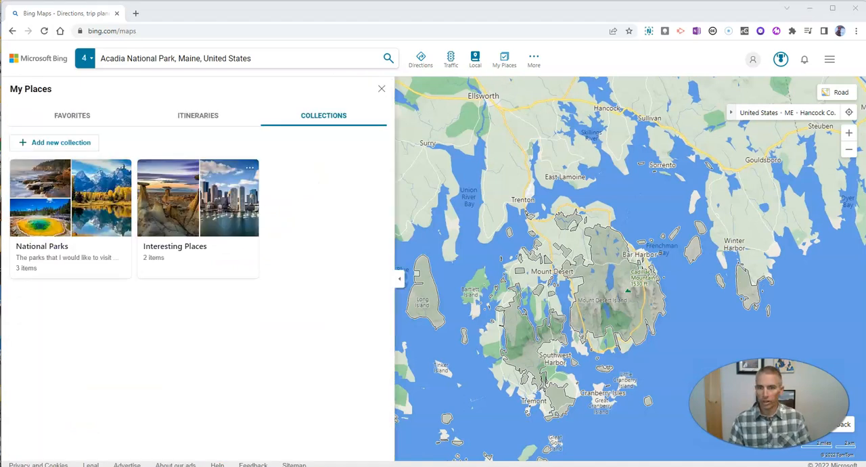
Switch the National Parks collection from Private to Public and copy its share link.
left_click(533, 58)
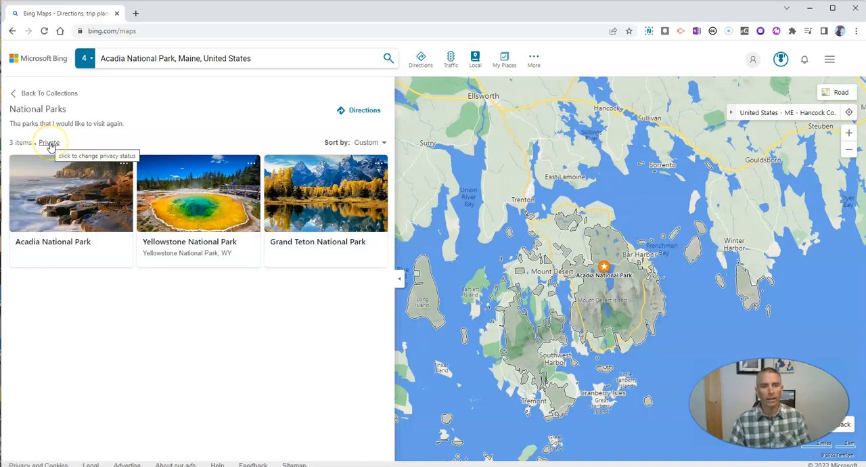
left_click(49, 143)
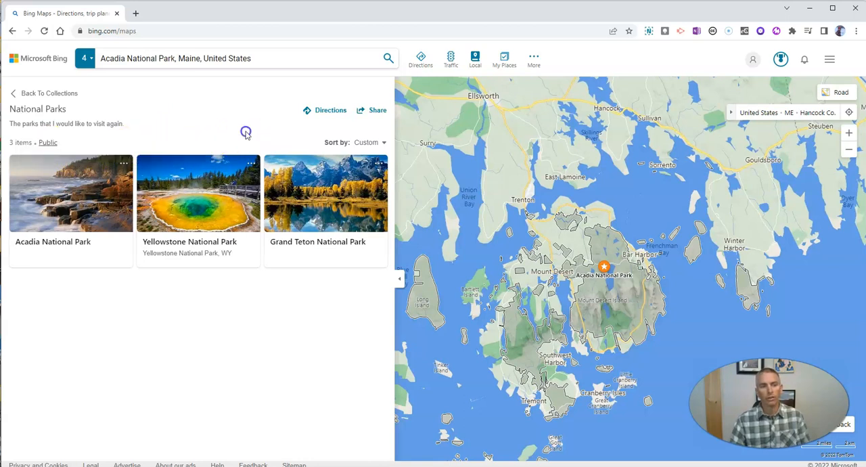
mouse_move(49, 142)
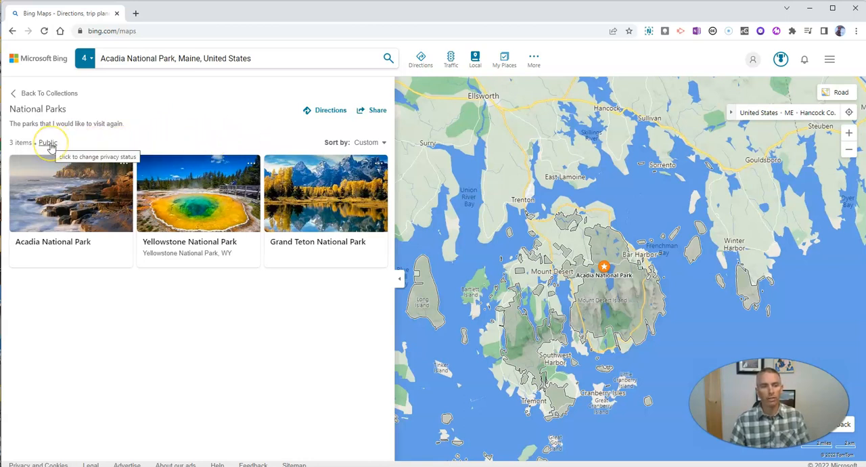
left_click(370, 110)
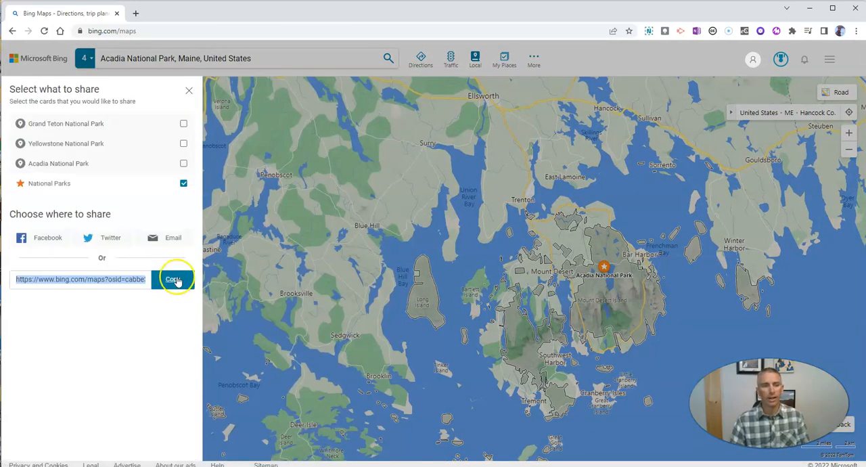
left_click(173, 279)
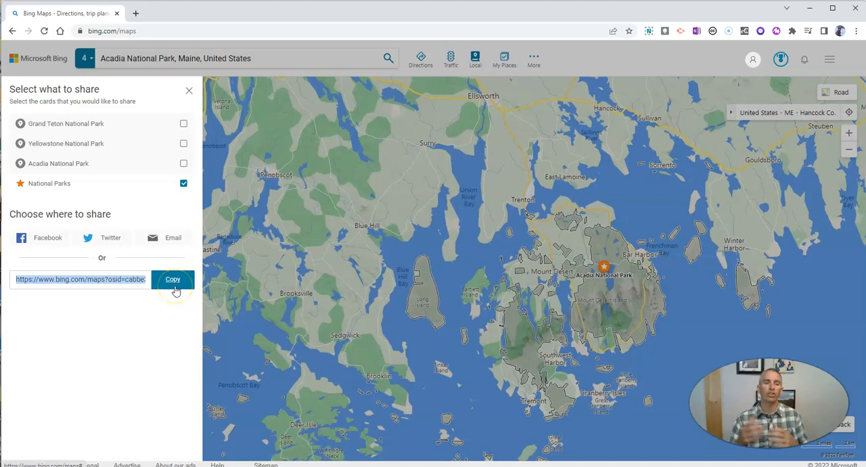